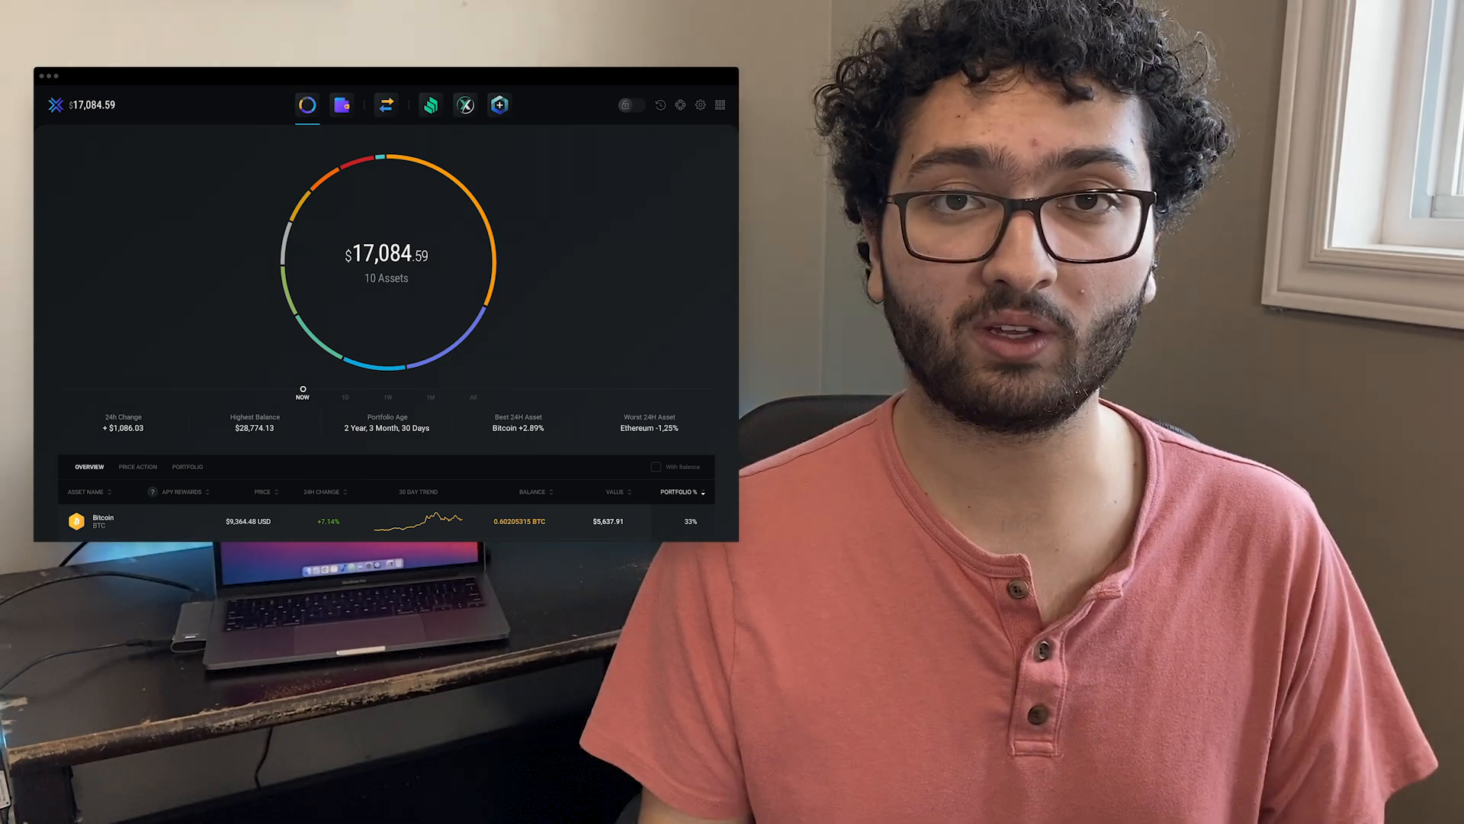
# Step: Go to the Wallet tab and select Bitcoin to view its balance and price chart
pyautogui.click(103, 521)
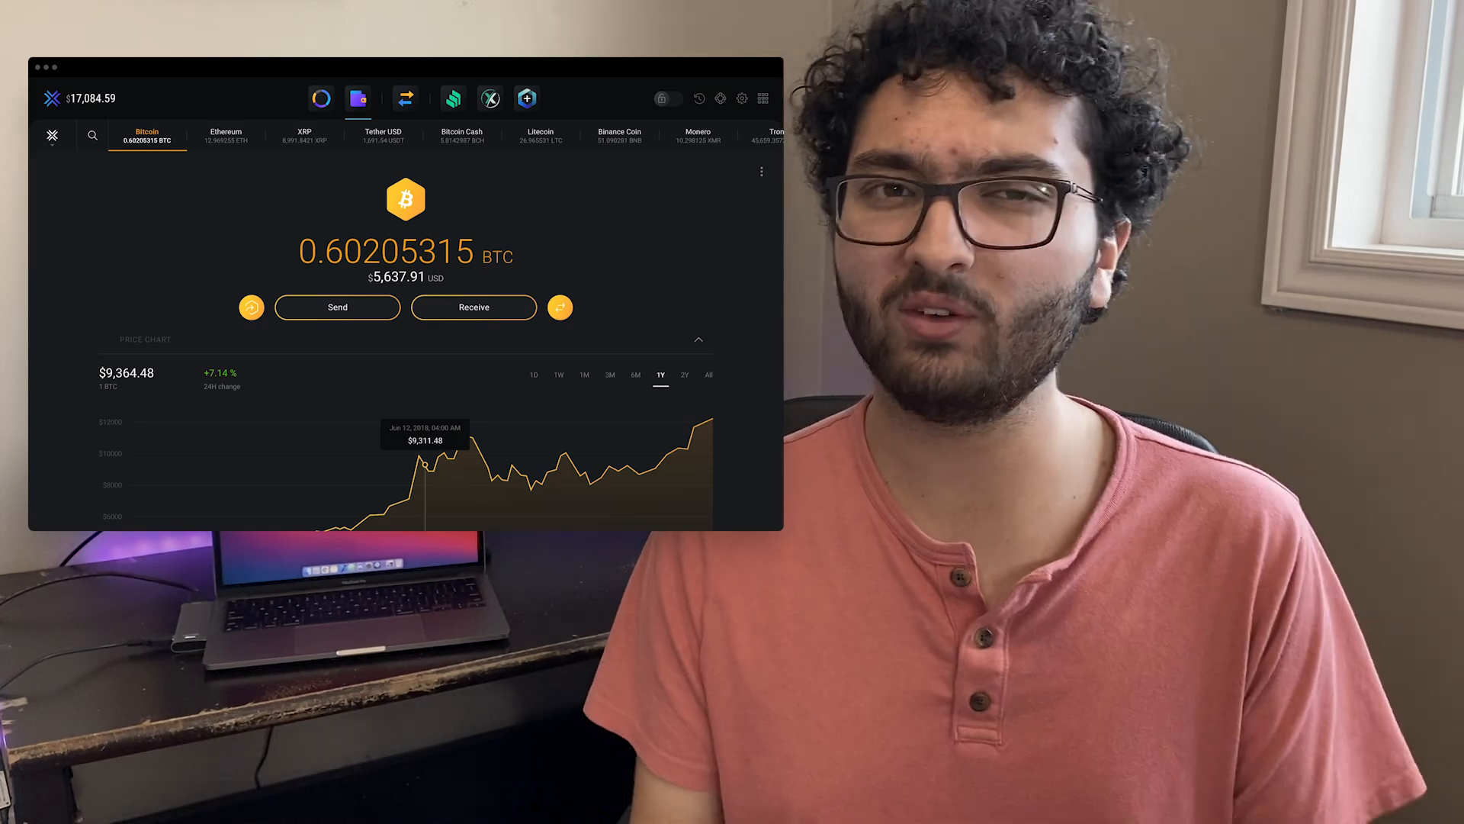
pyautogui.click(405, 99)
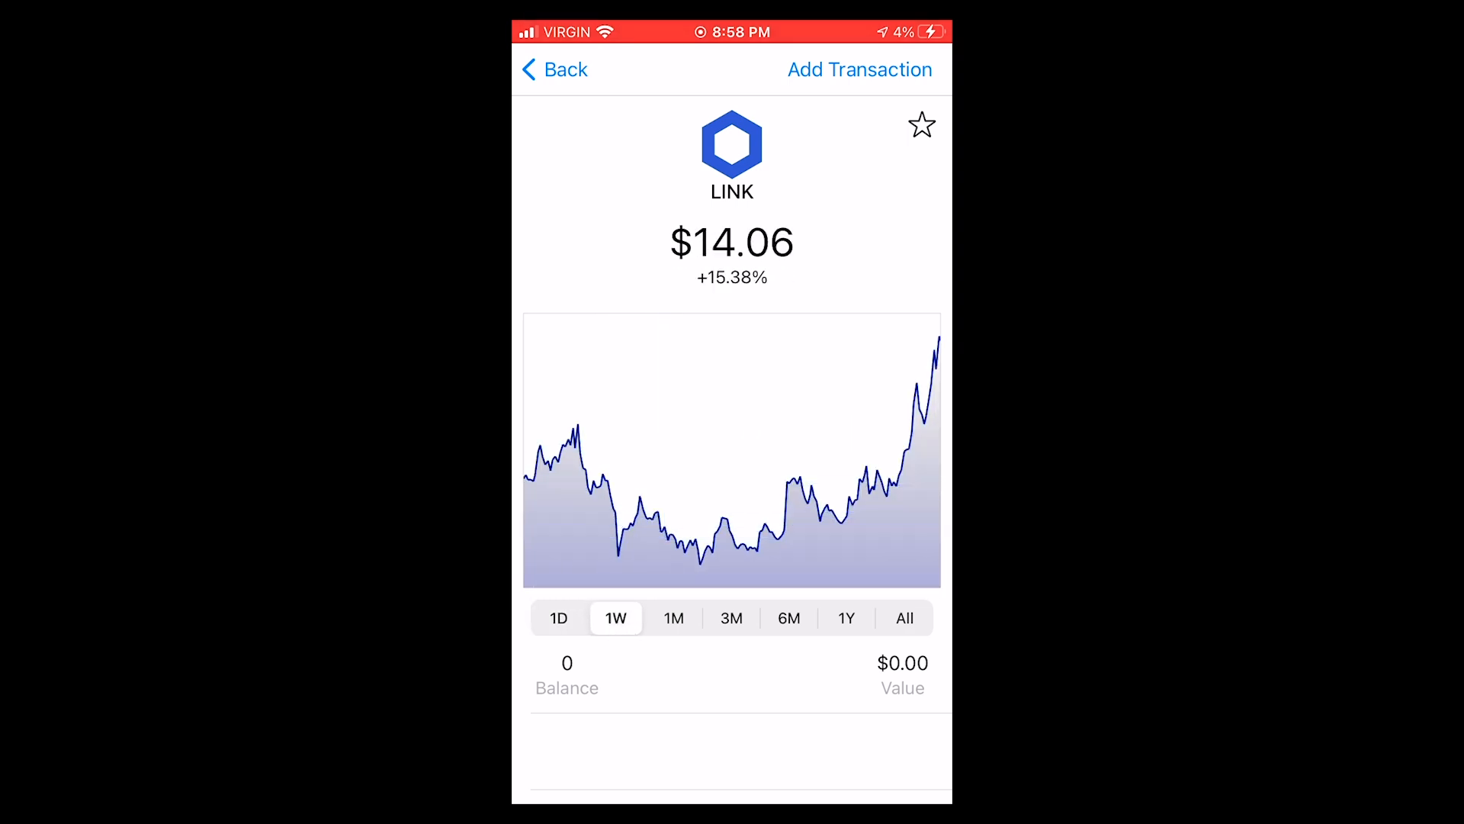
# Step: Return home and view the portfolio change breakdown from the chart, then go back
pyautogui.click(554, 70)
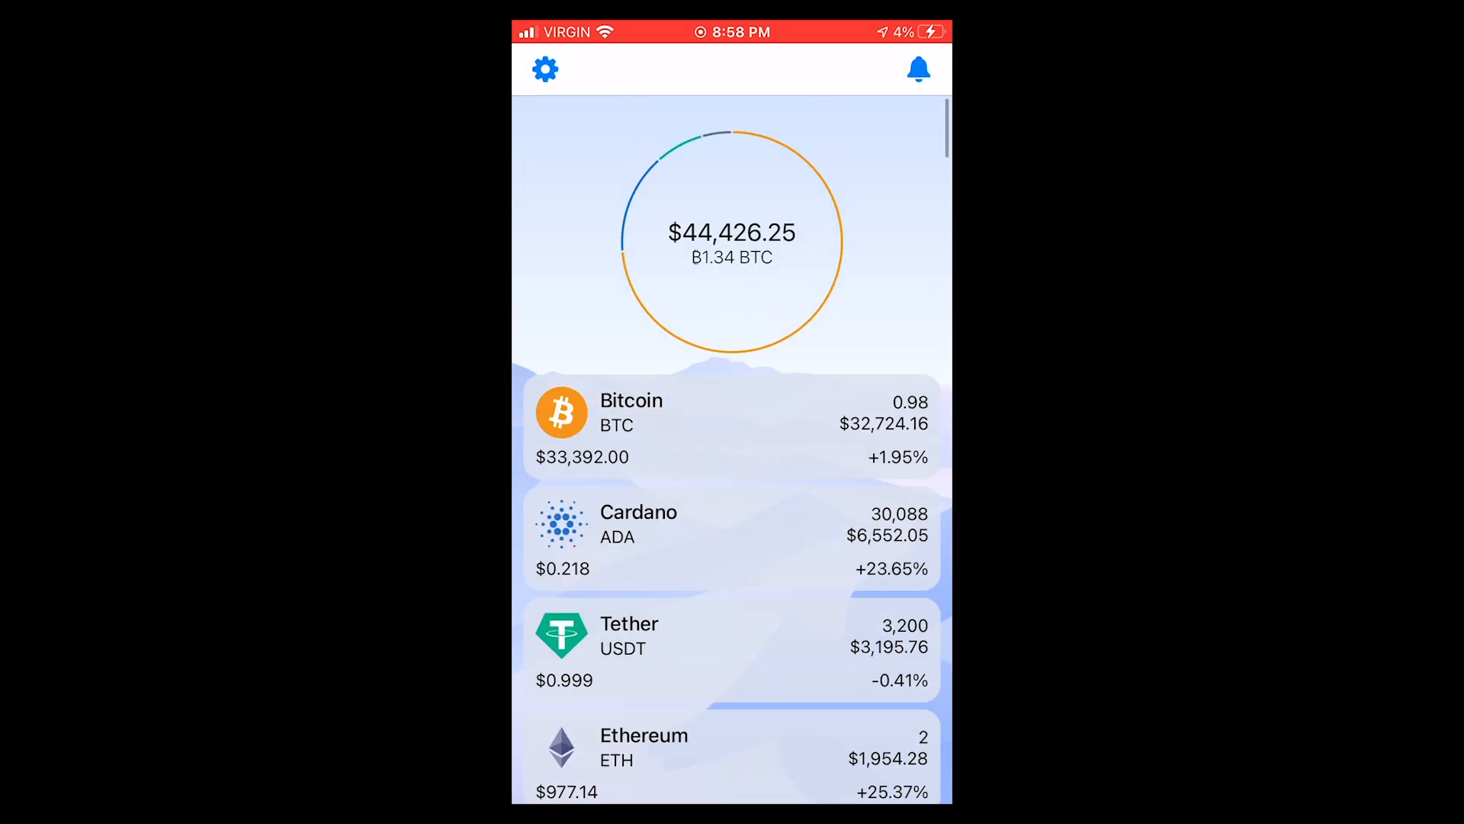
pyautogui.click(731, 241)
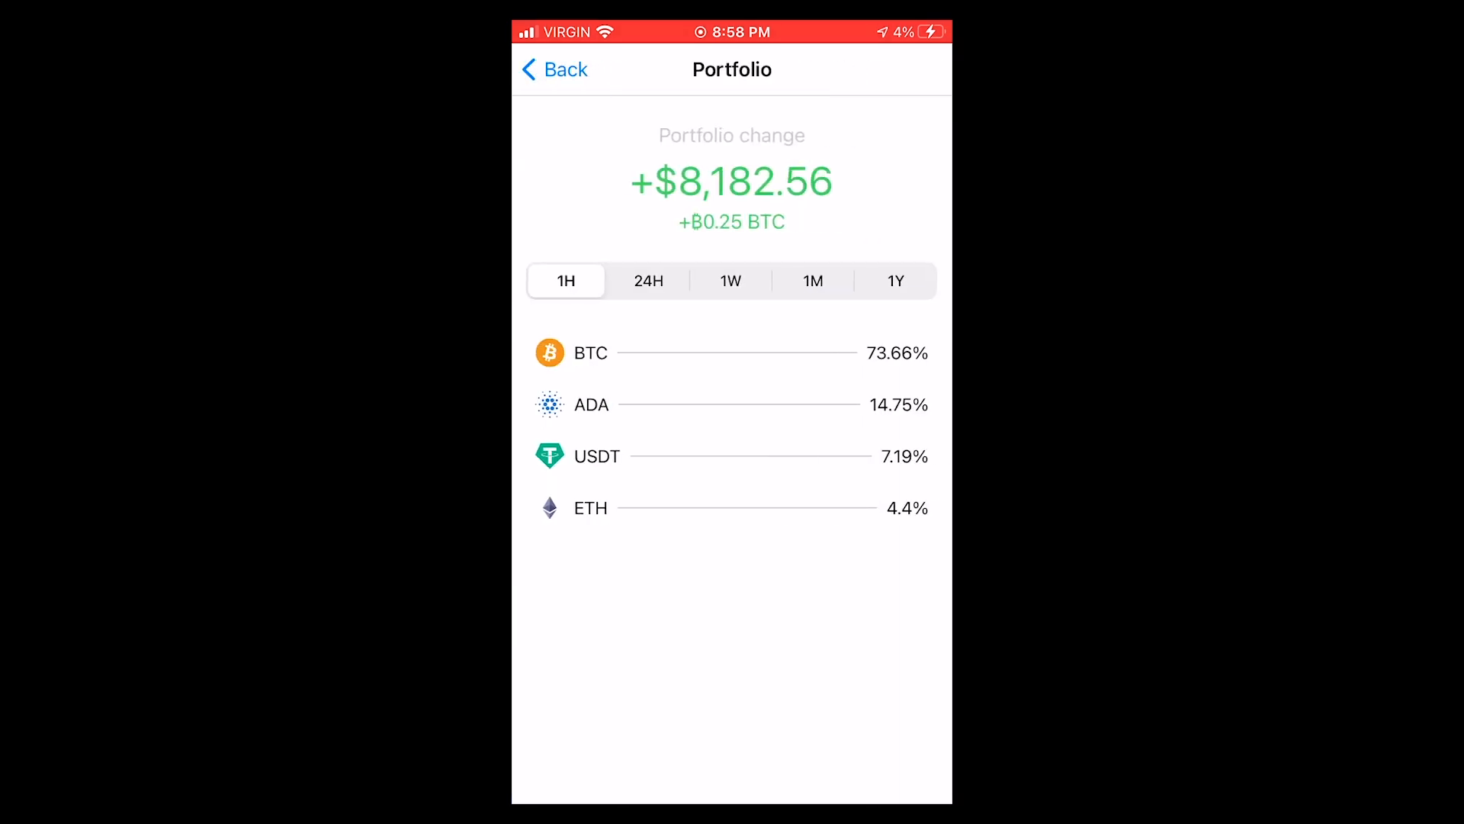
pyautogui.click(553, 69)
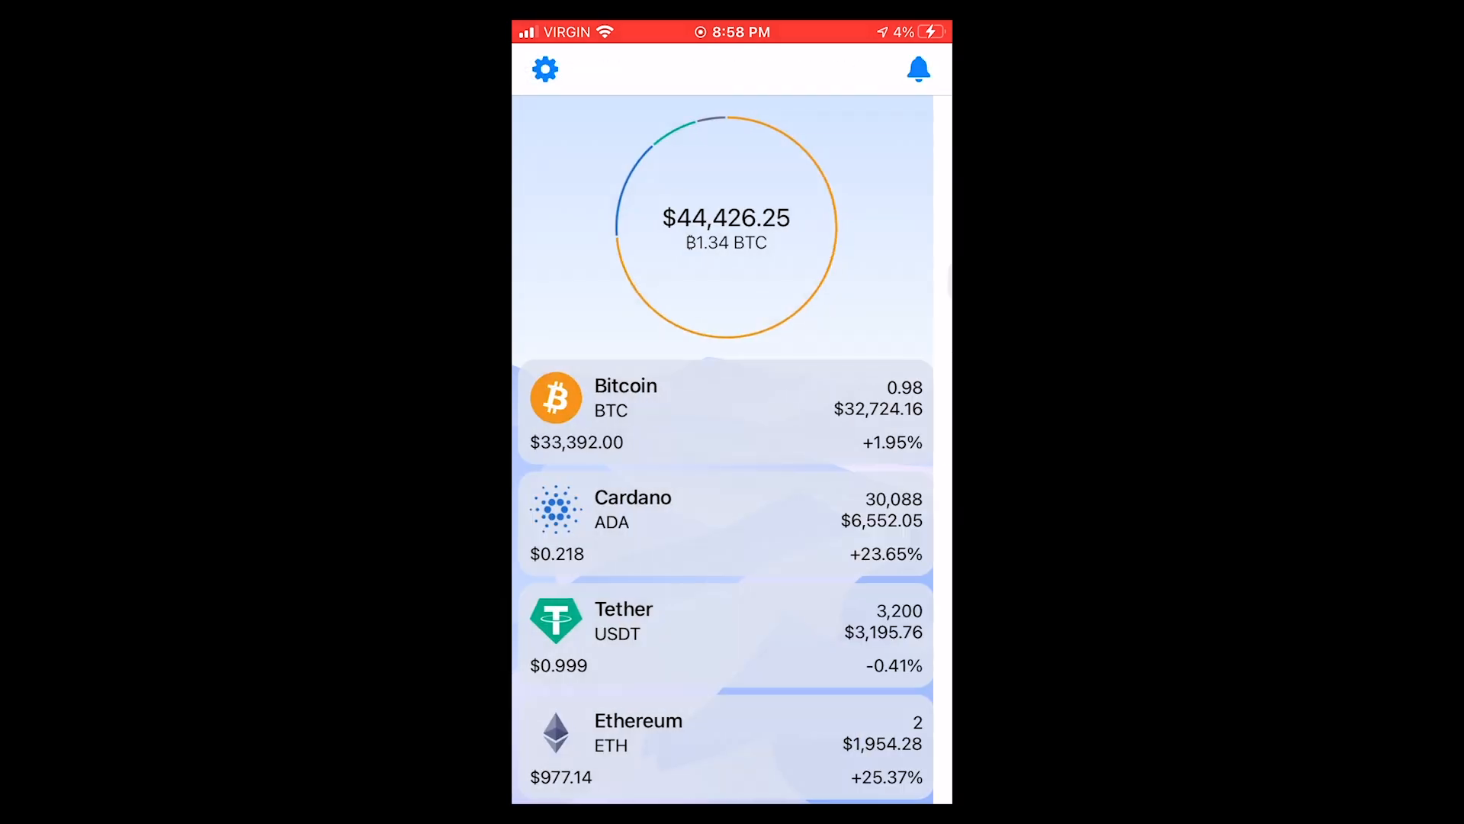
# Step: Browse Settings' enabled coins and currency options, then bring up the price Alerts list
pyautogui.click(545, 70)
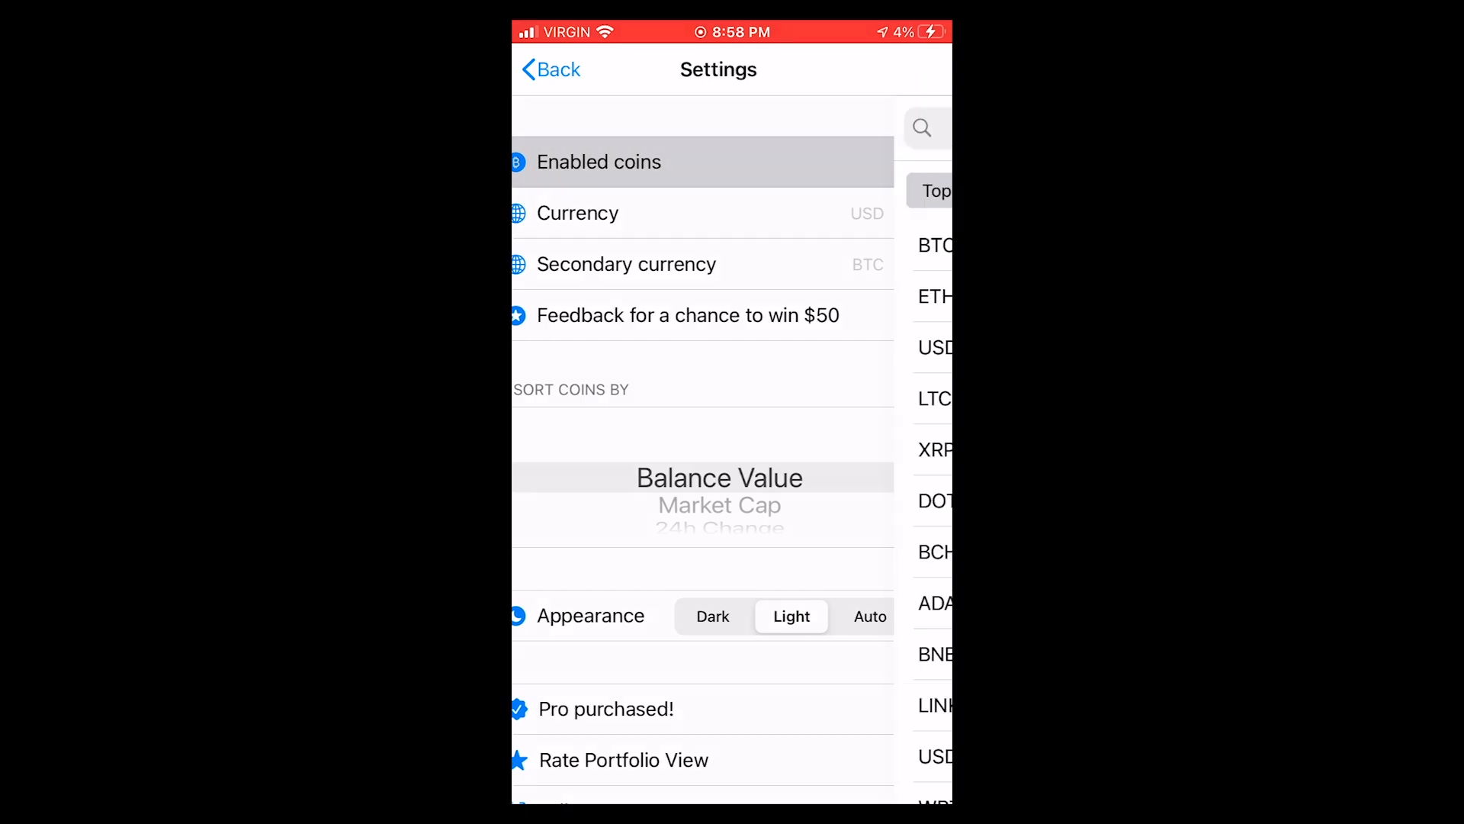
pyautogui.click(598, 161)
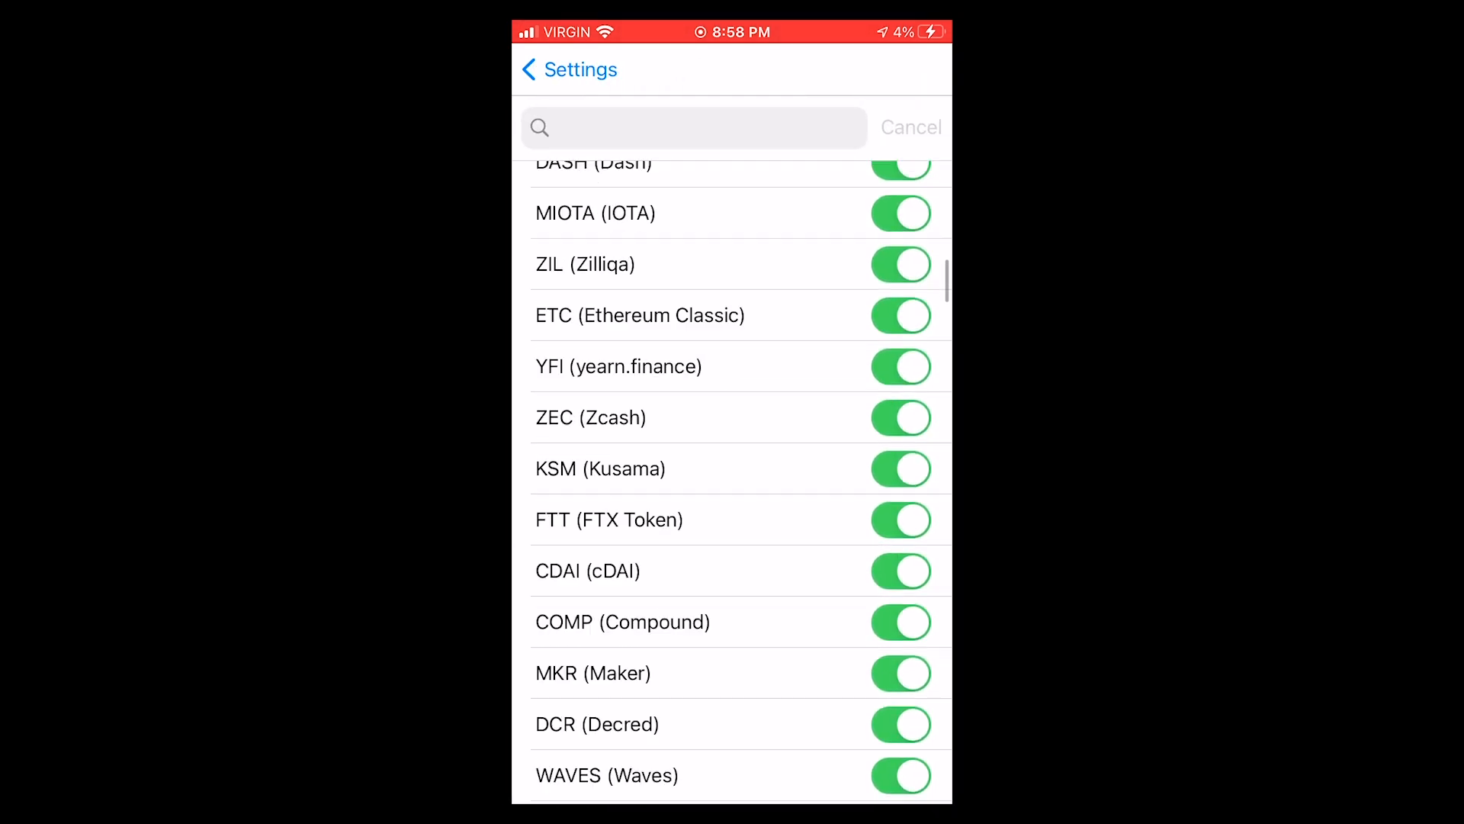
pyautogui.scroll(-3)
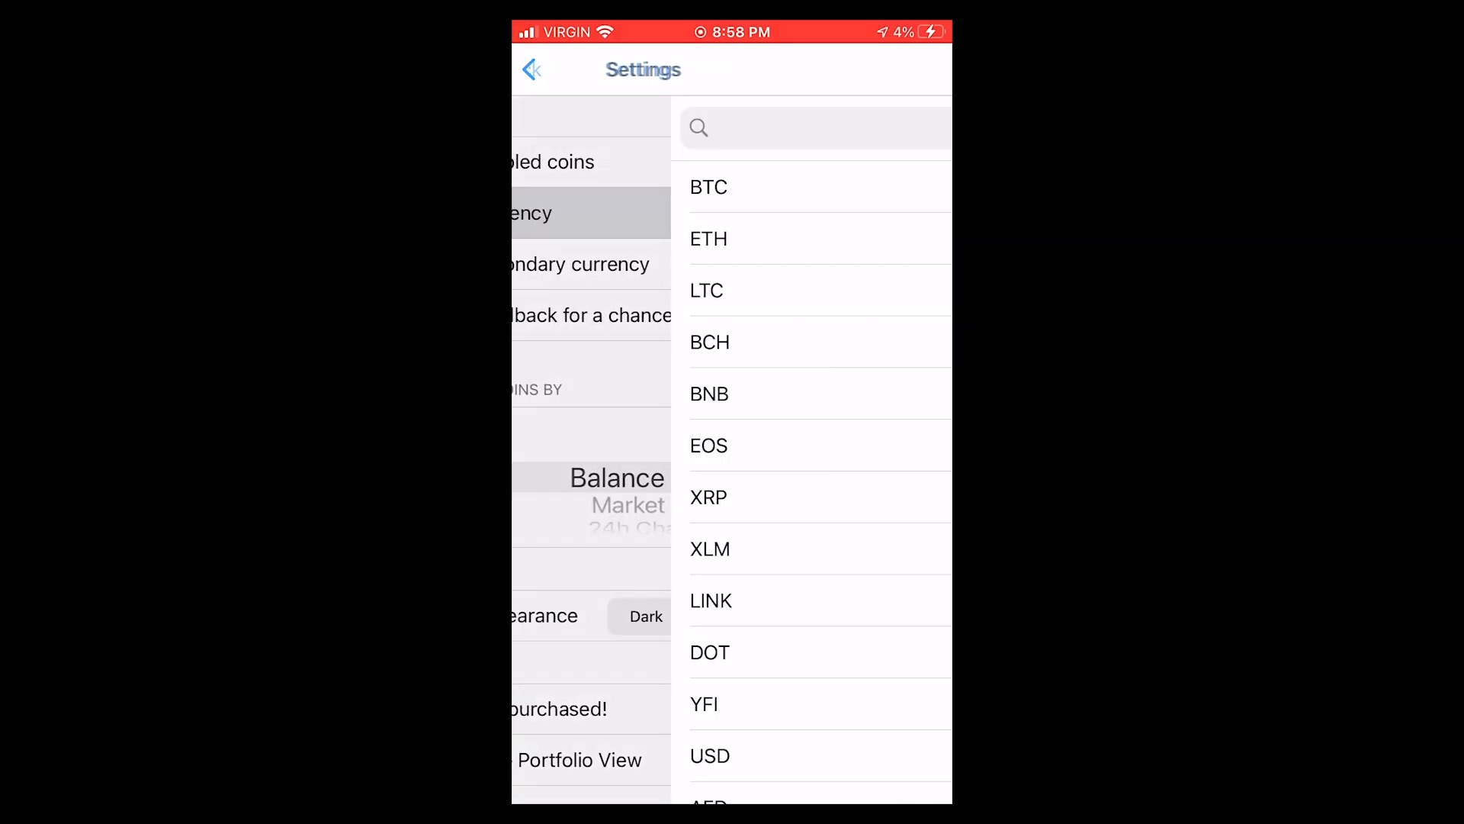
pyautogui.scroll(-3)
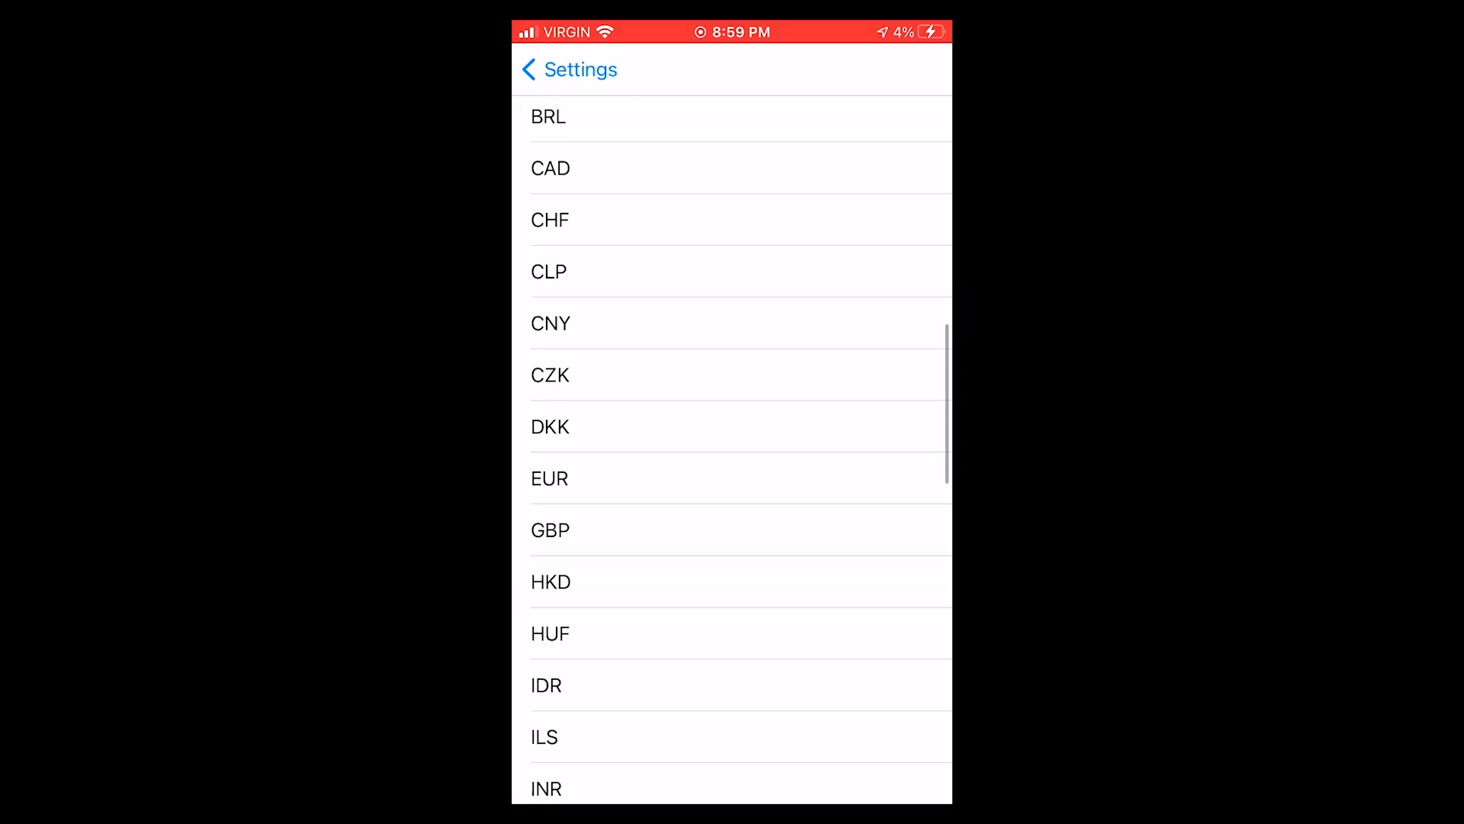
pyautogui.click(561, 69)
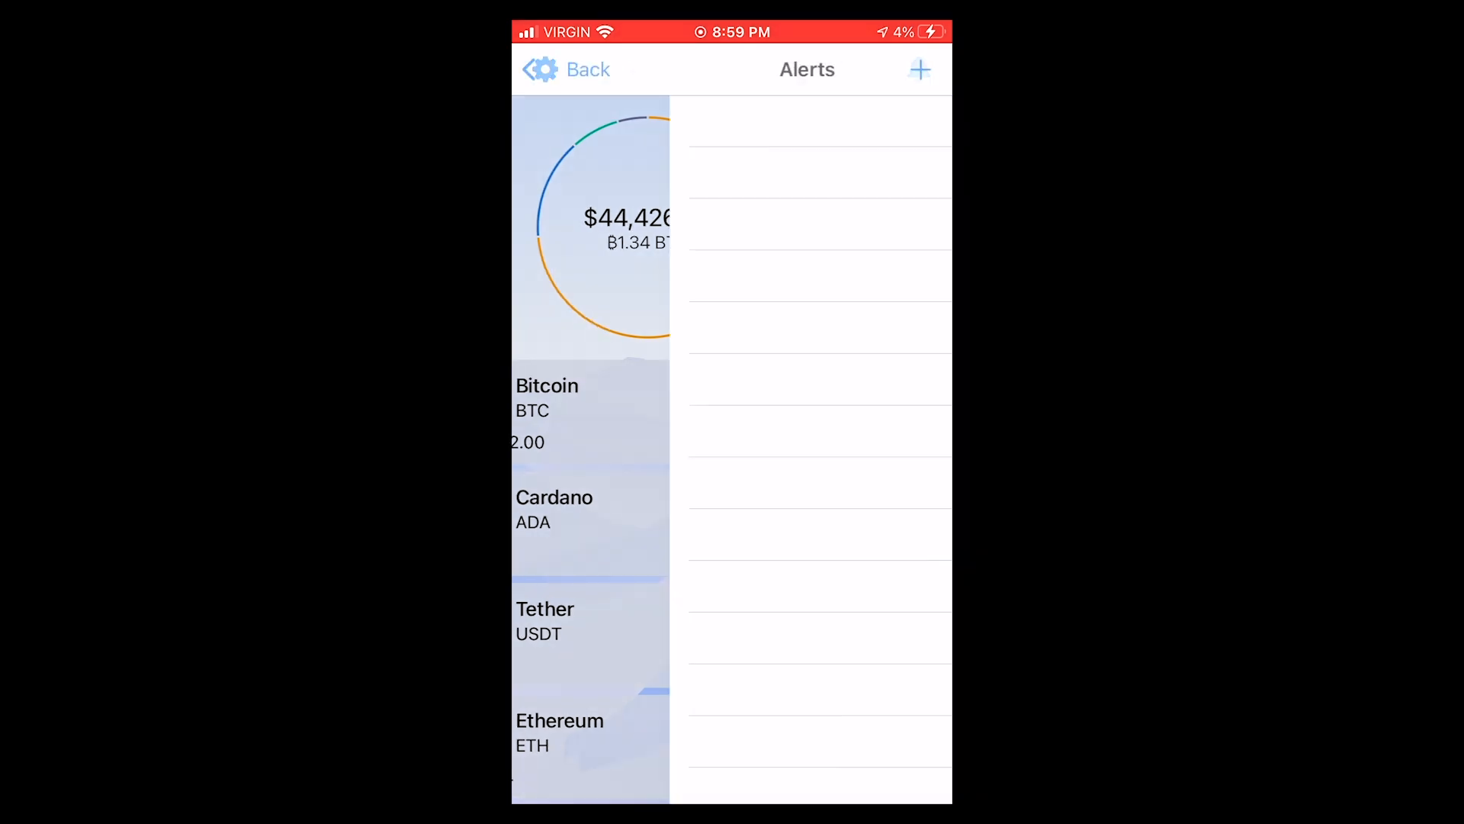
# Step: Create a BTC price alert at 35000 USD, then go back to Settings
pyautogui.click(919, 69)
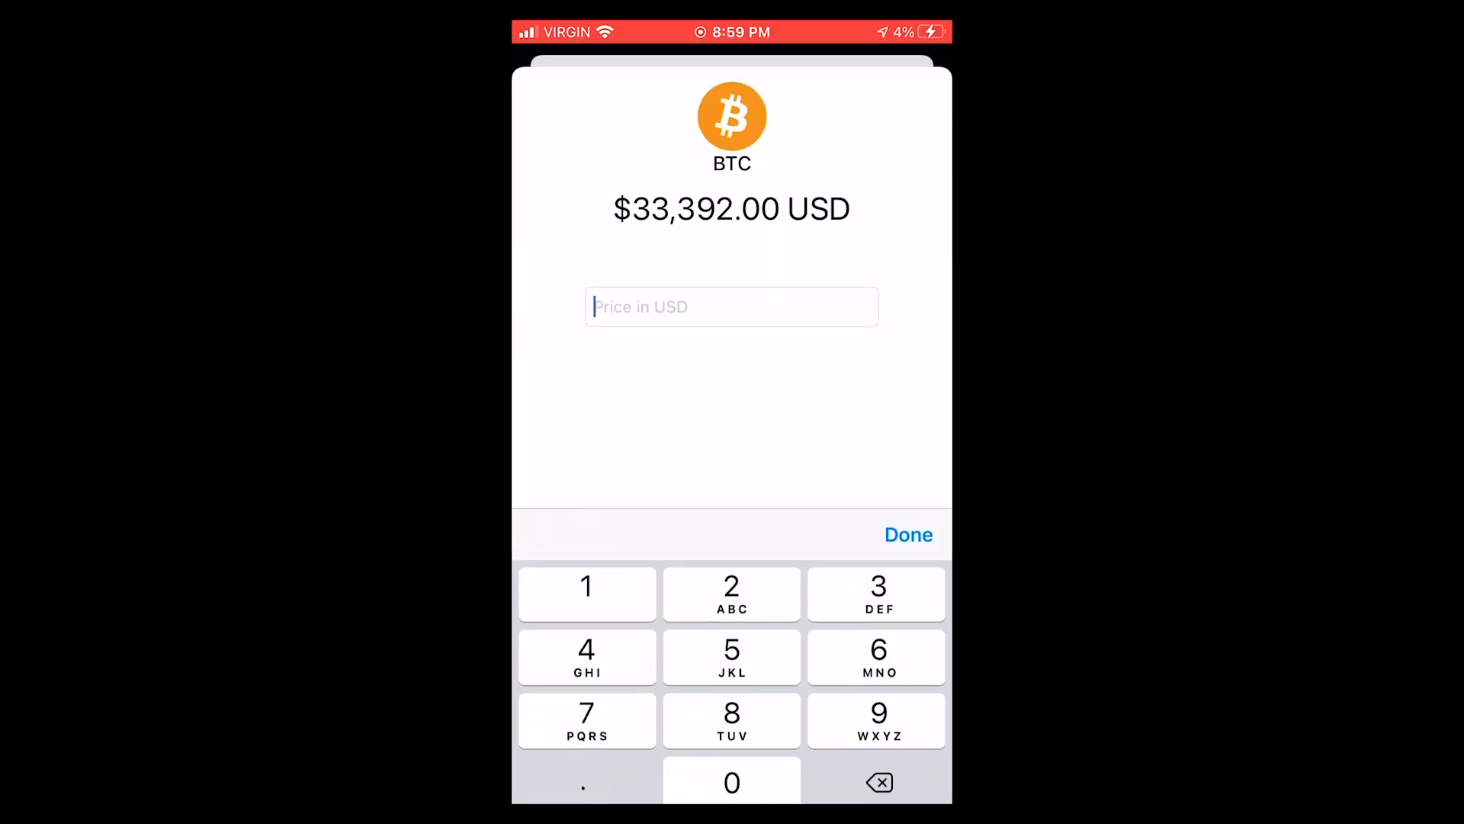
pyautogui.write('35000')
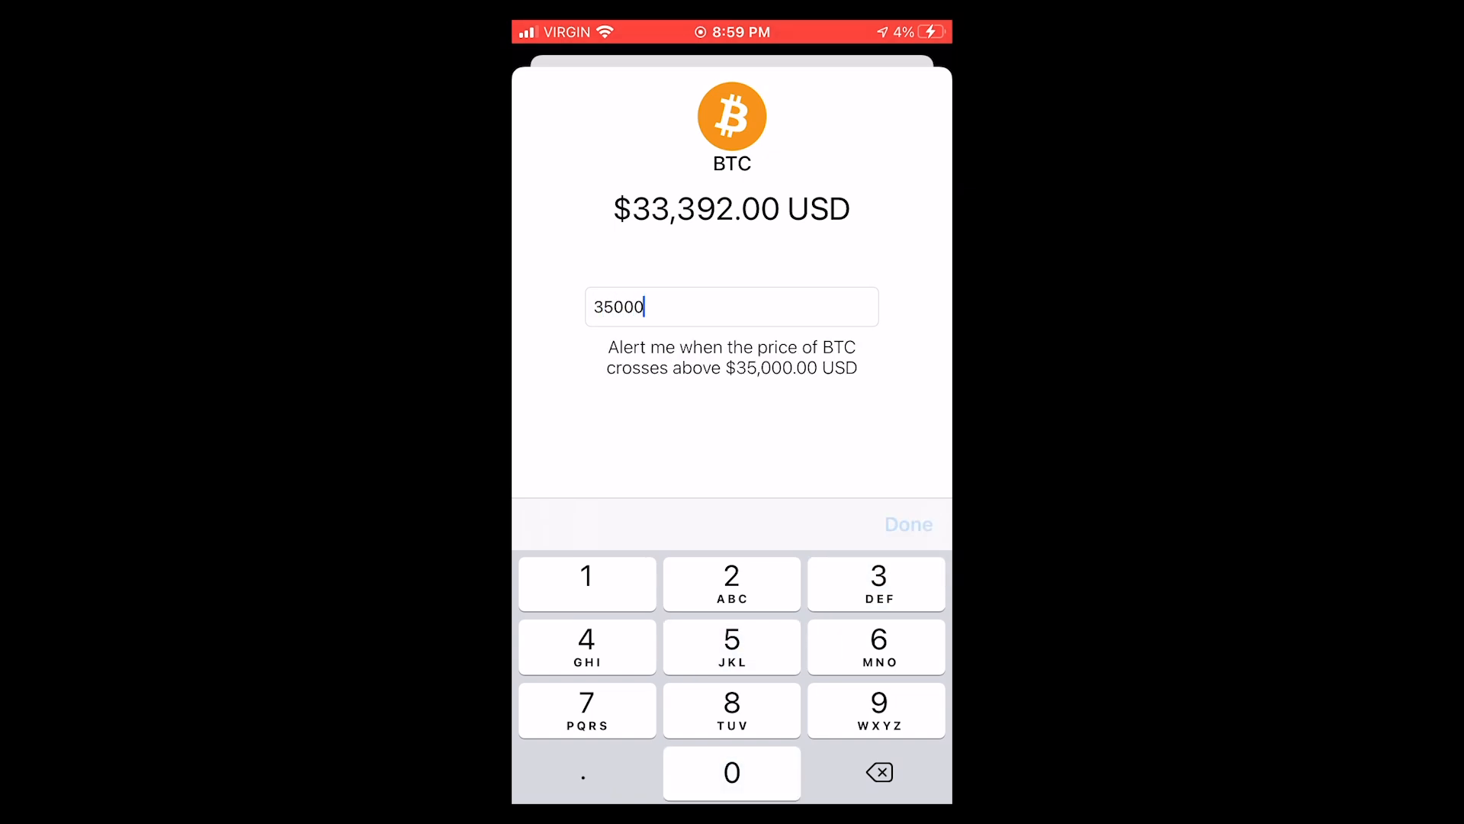
pyautogui.click(907, 524)
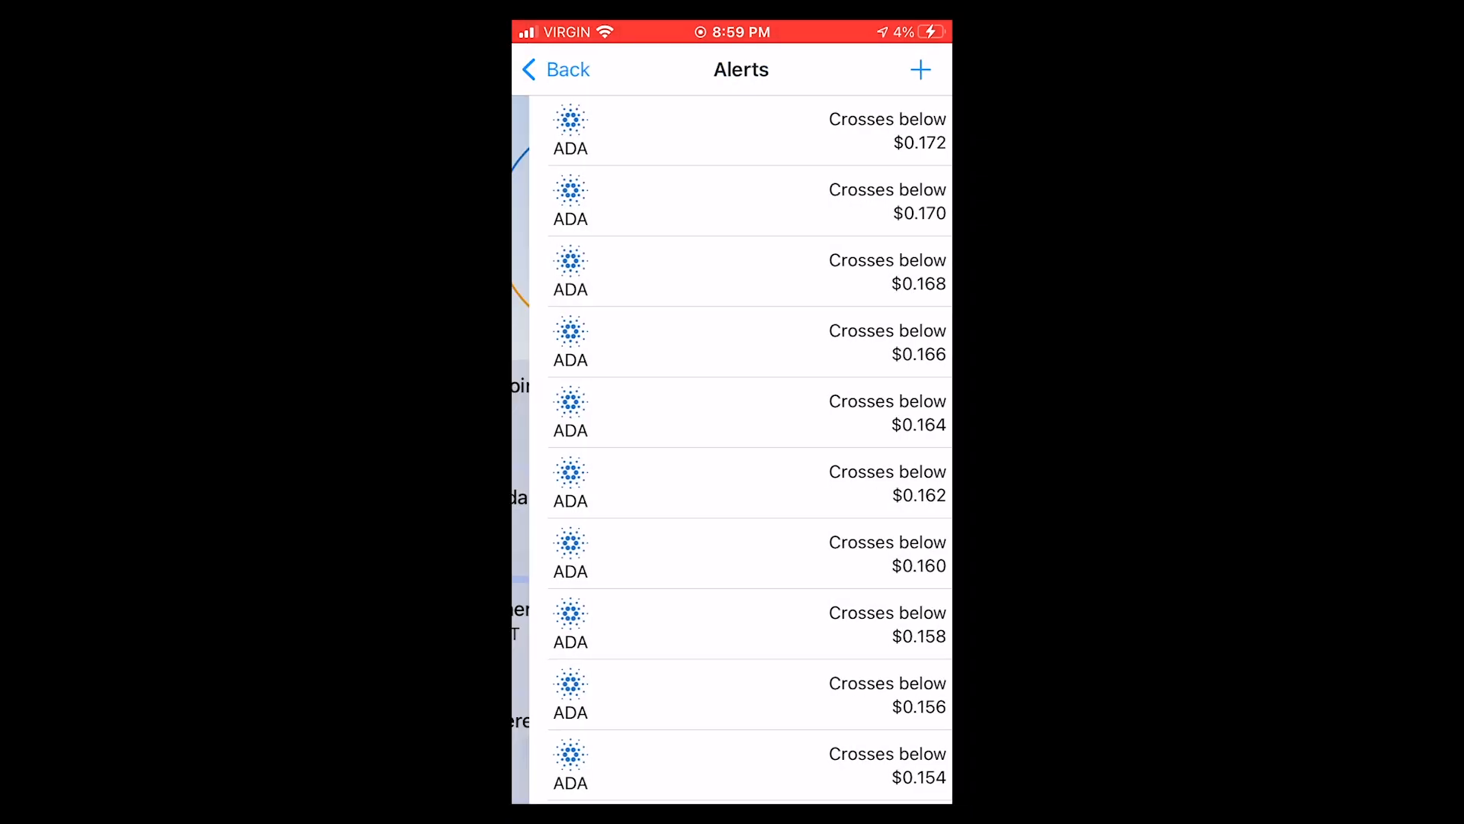
pyautogui.click(555, 69)
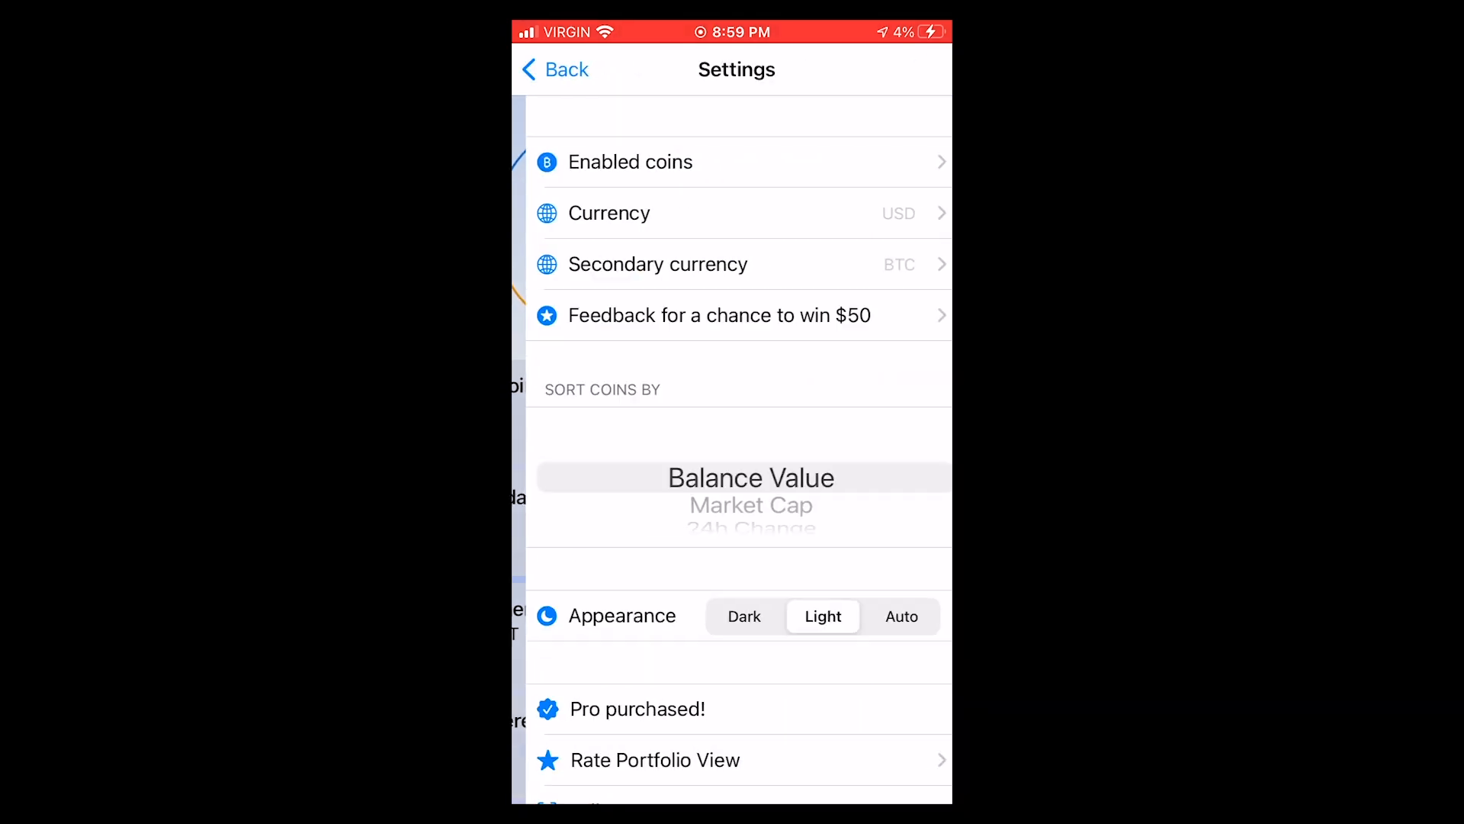